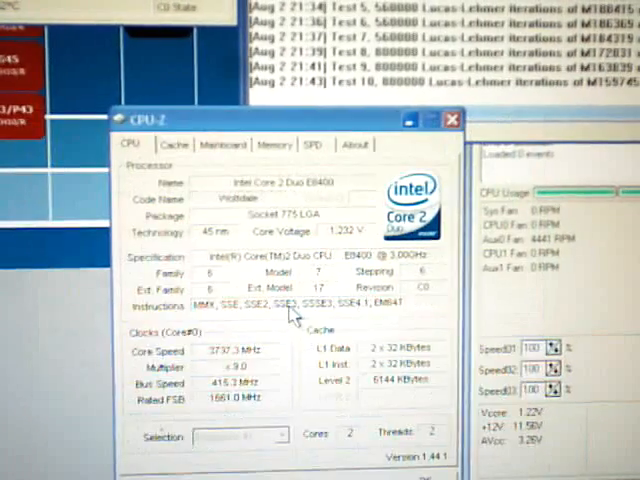
Show the Memory details: 2048 MB dual-channel DDR2 at 415.3 MHz, 5-5-5-15 timings.
{"action": "left_click", "coordinate": [272, 144]}
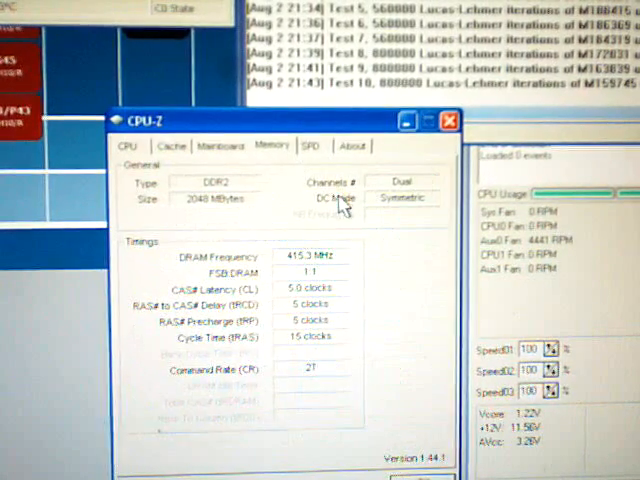